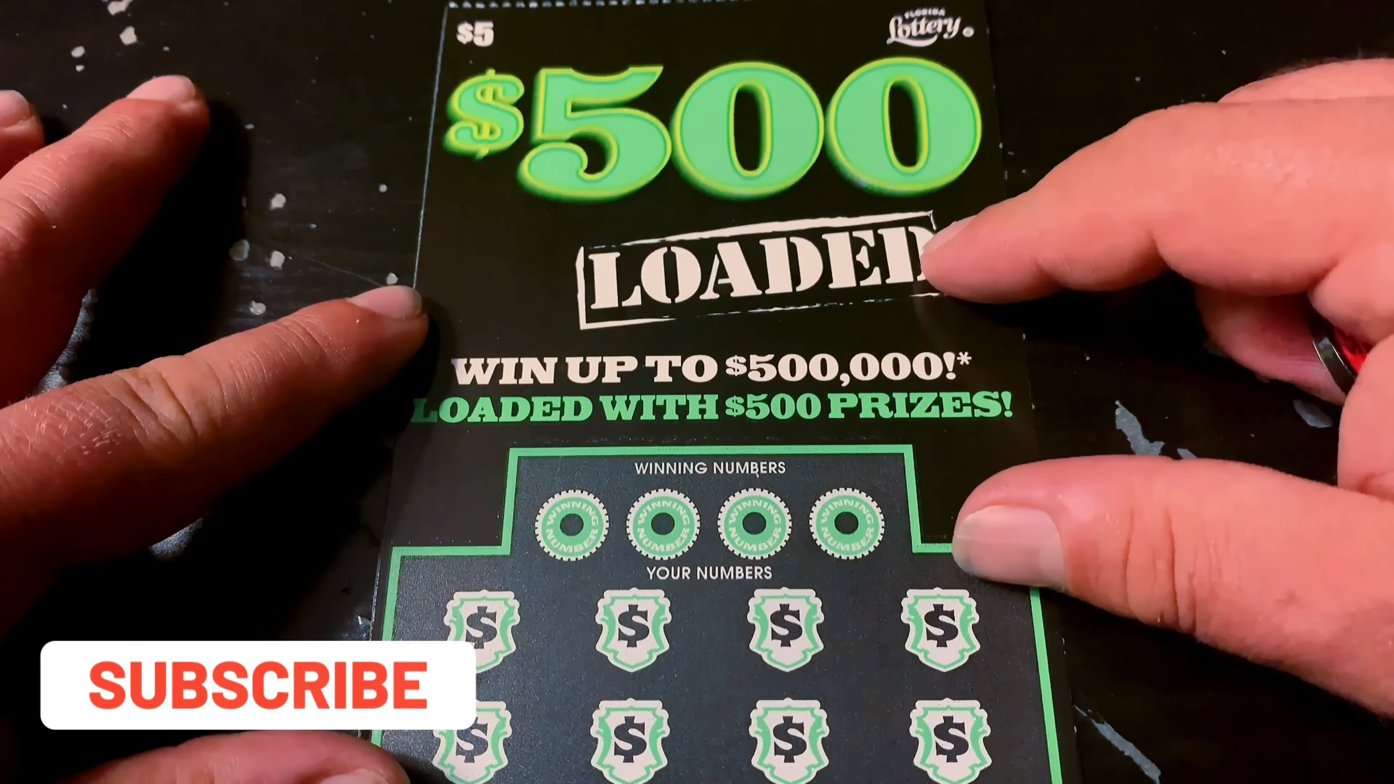
{"action": "left_click", "coordinate": [249, 682]}
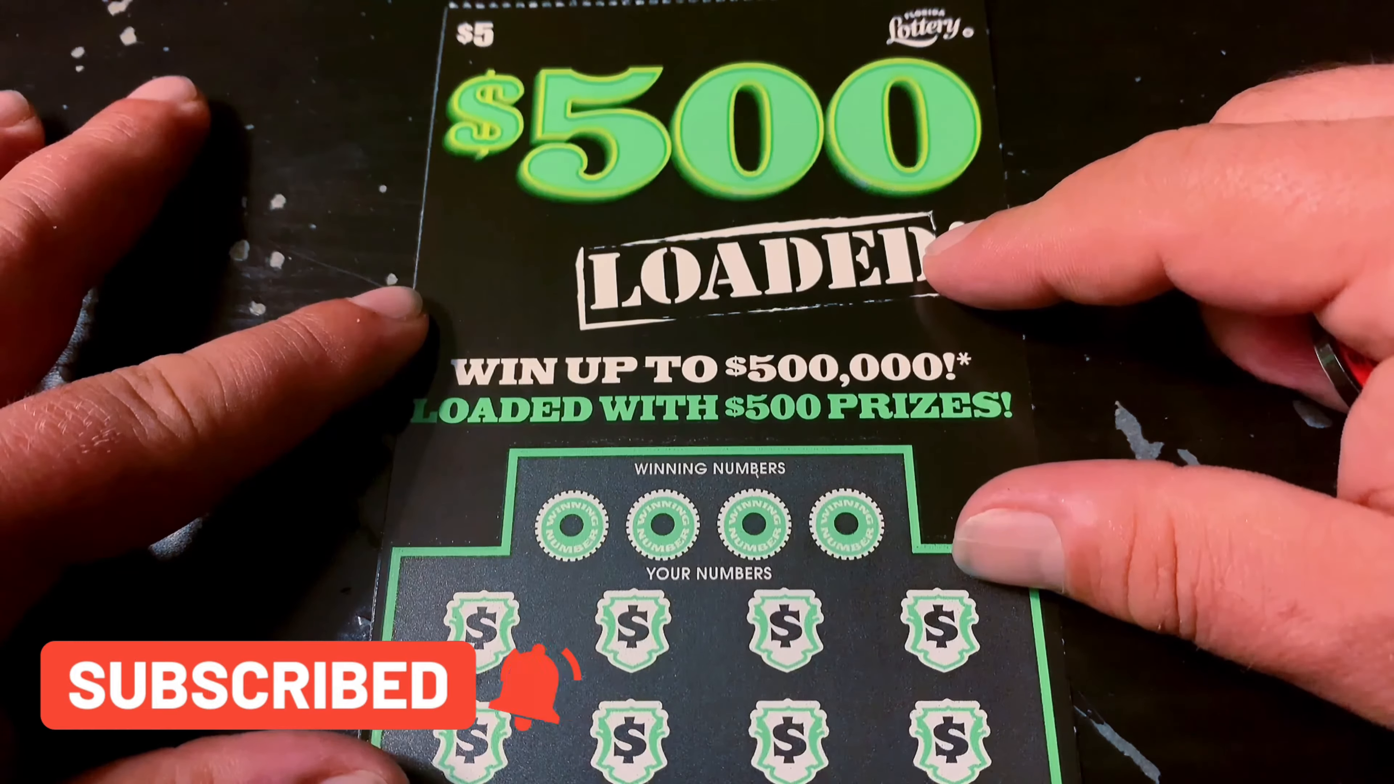